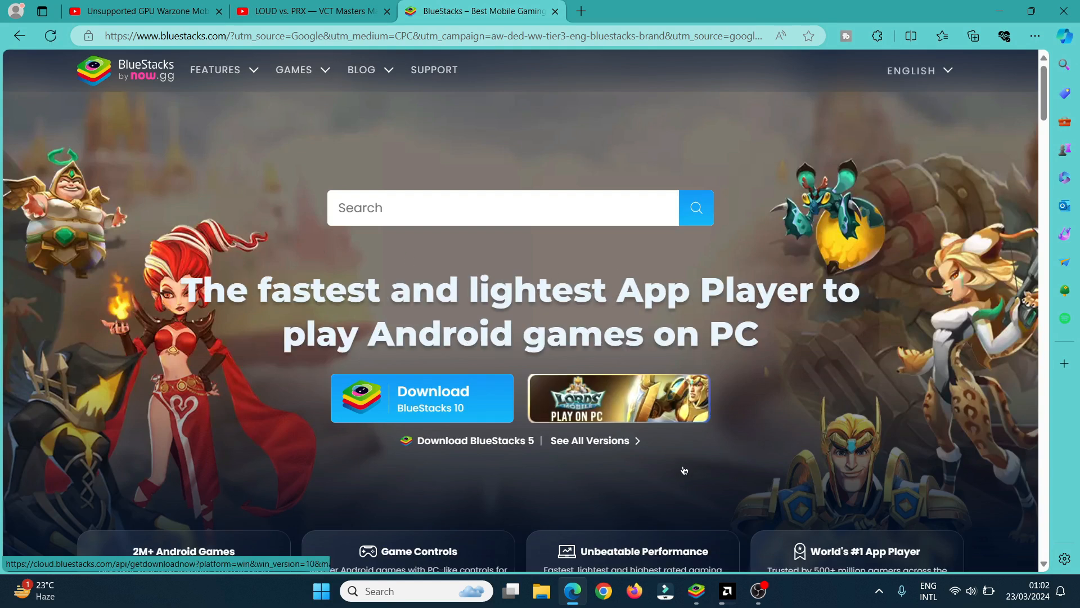
mouse_move(472, 445)
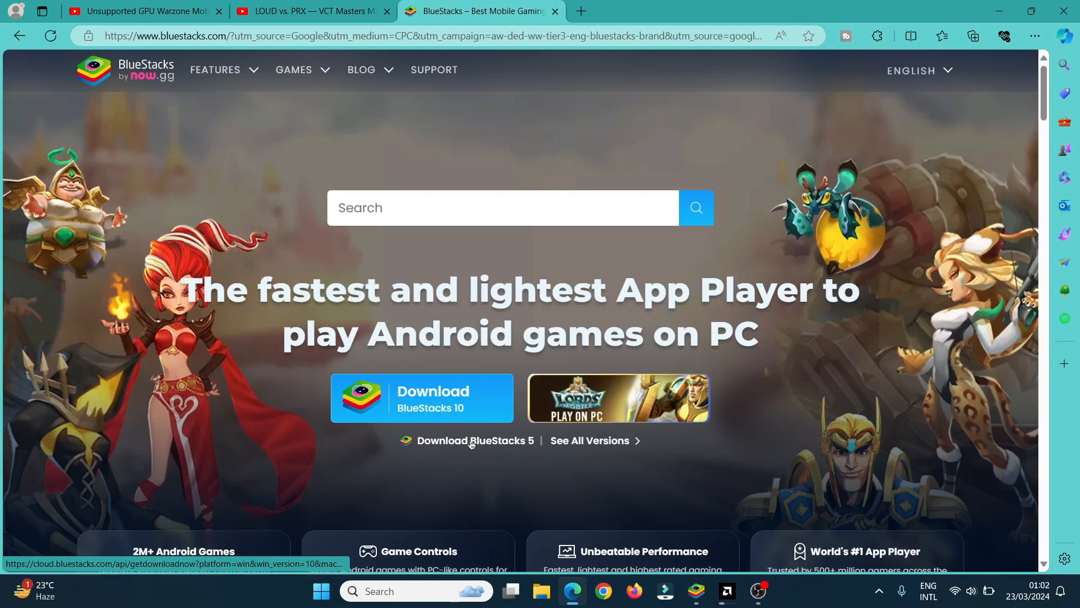
Download the BlueStacks 5 installer from the BlueStacks homepage via Start Download.
scroll(down, 3)
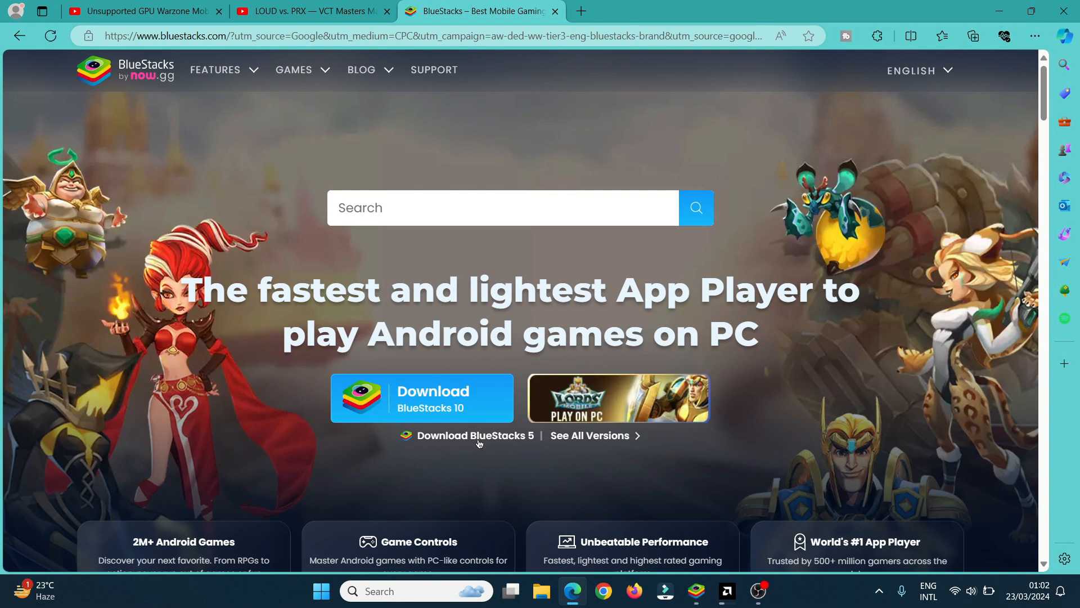
click(475, 435)
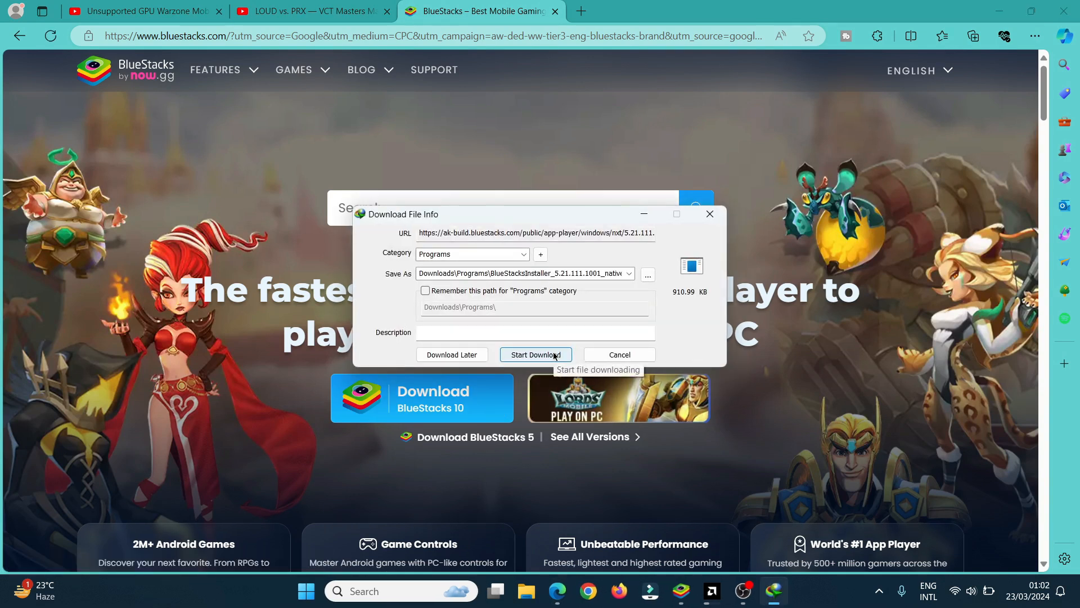
click(535, 354)
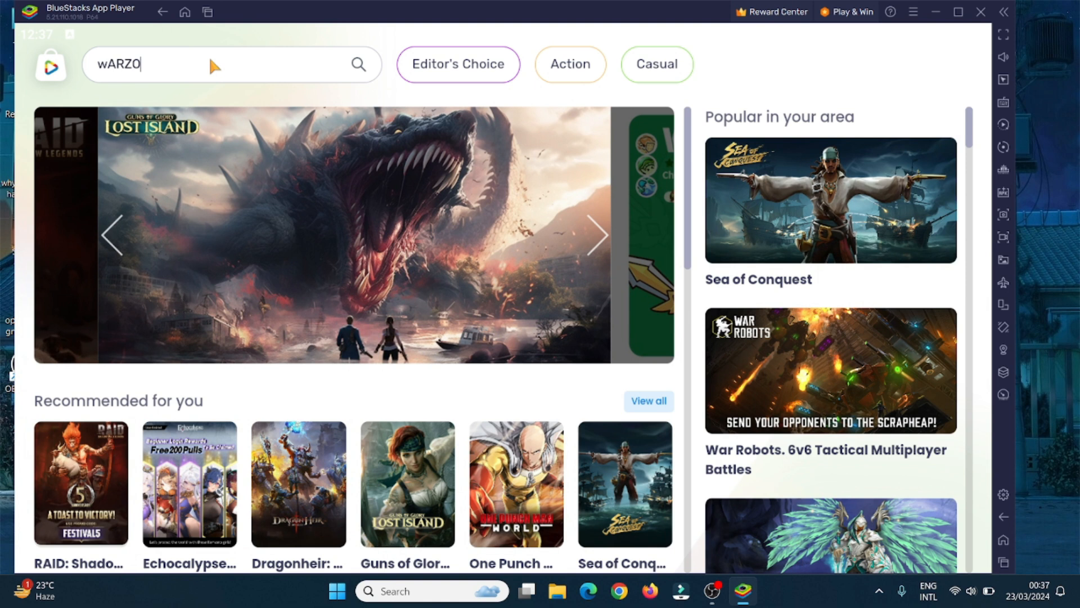
Search 'warzone mobile', choose the Call of Duty Warzone result and accept automatic download via BlueStacks X.
text(ONE MOBILE)
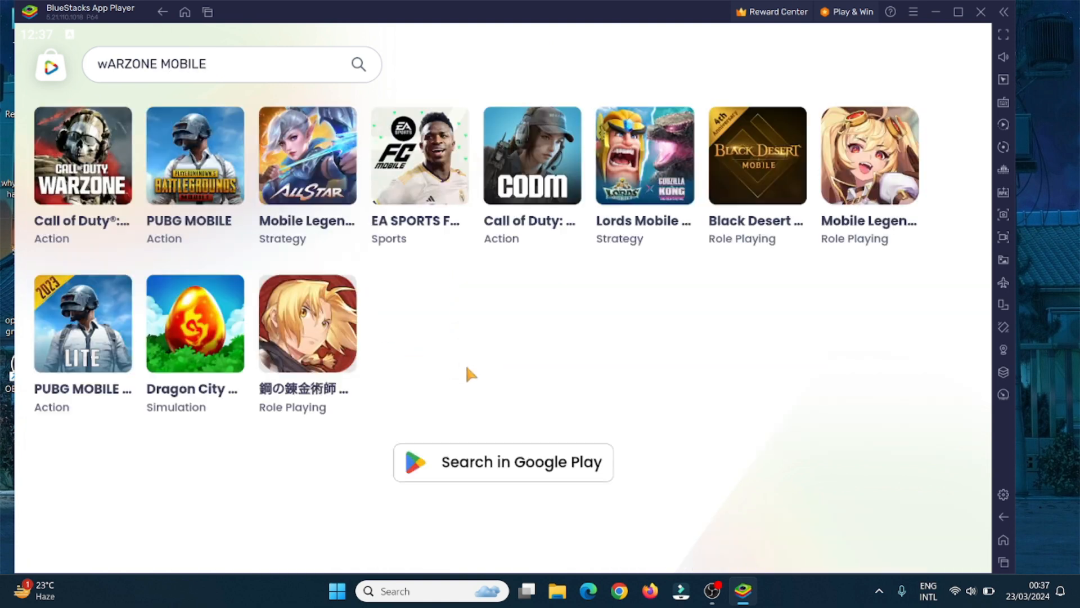
click(82, 156)
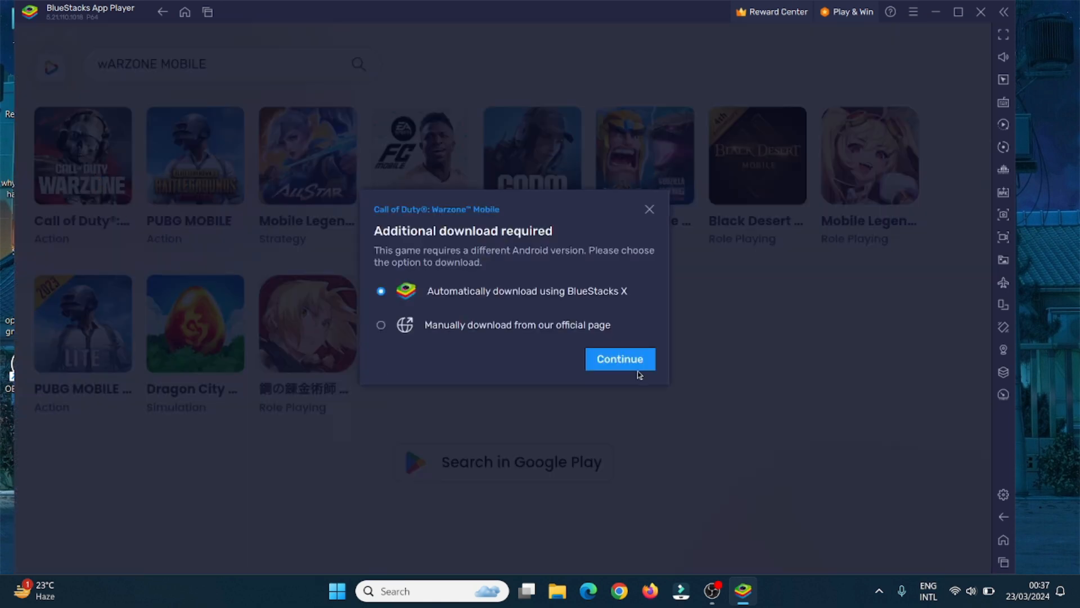
click(619, 358)
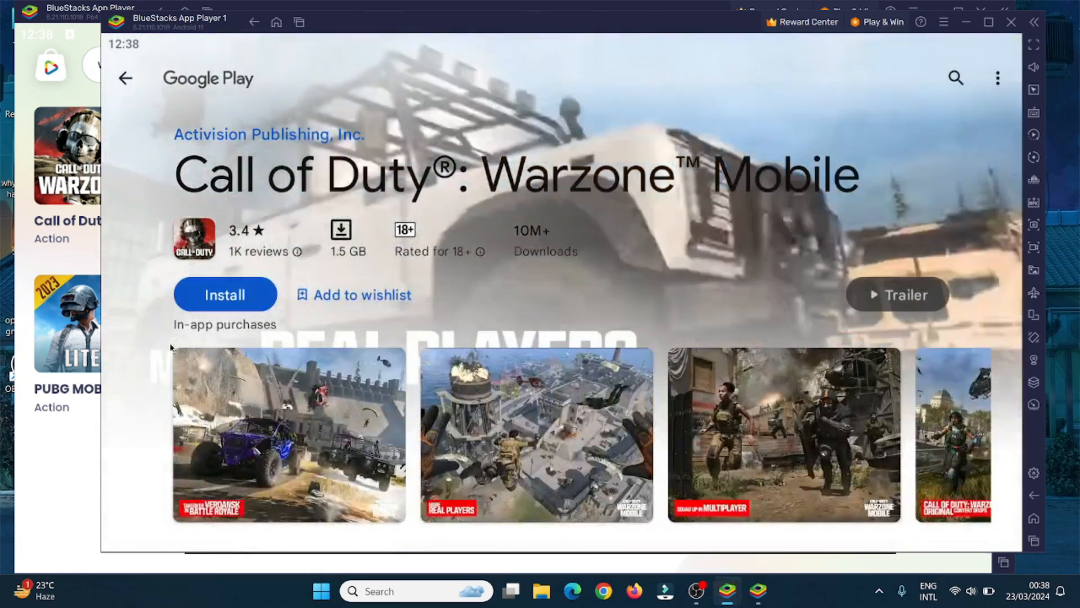
Install Call of Duty: Warzone Mobile from its Google Play page.
click(225, 295)
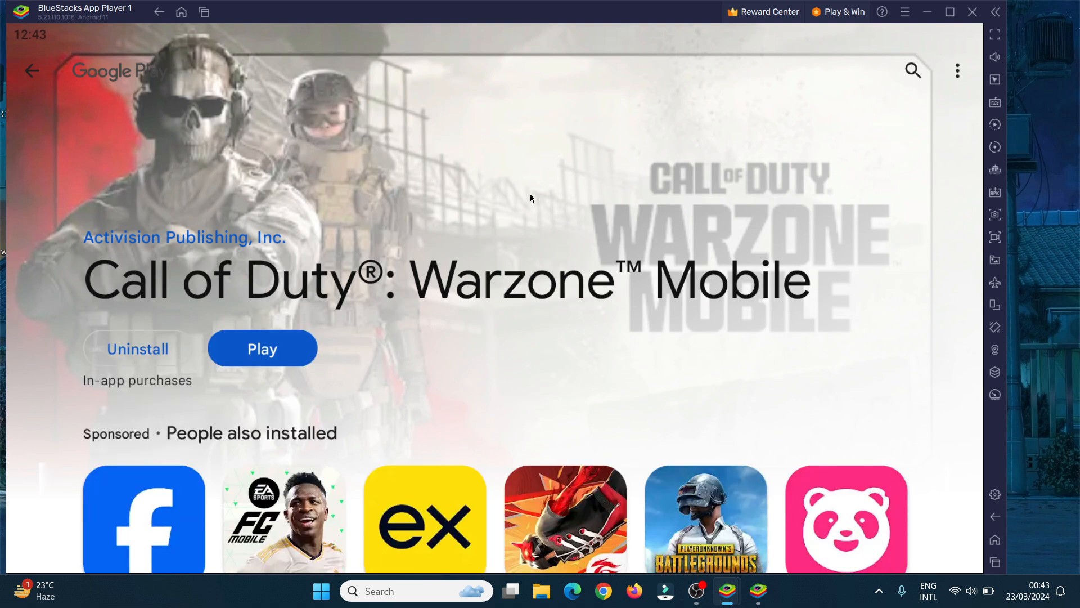
Launch Call of Duty: Warzone Mobile with Play, reaching the Activision startup screen.
click(261, 348)
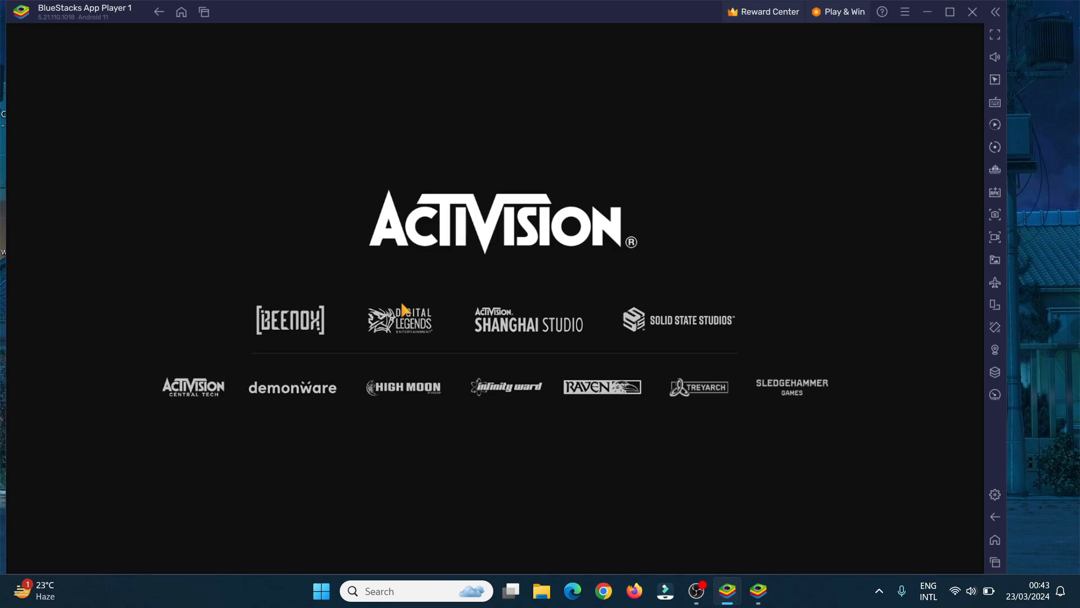
mouse_move(586, 455)
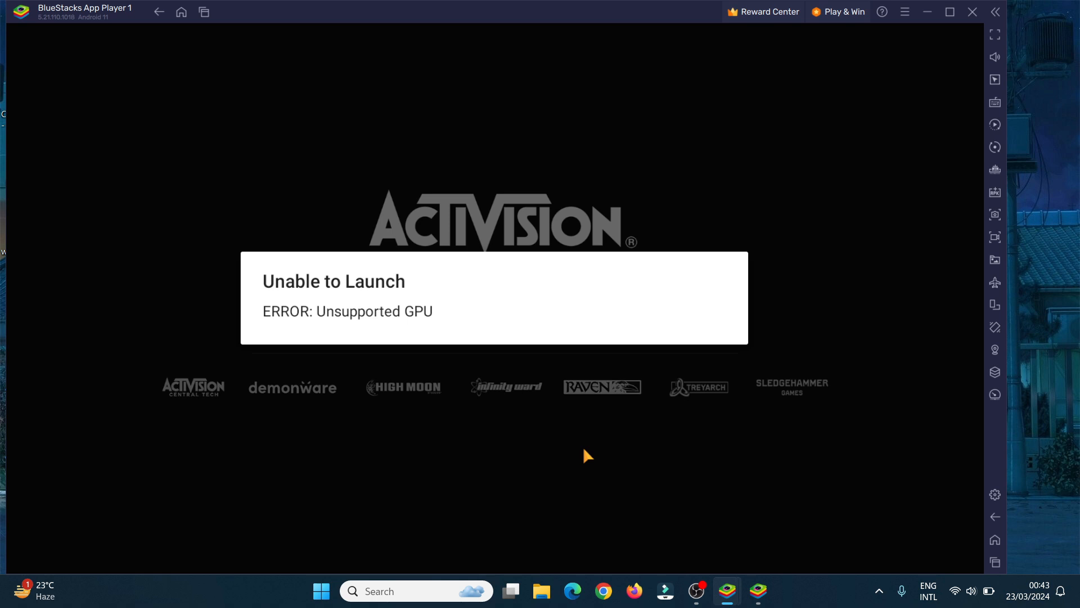
mouse_move(954, 521)
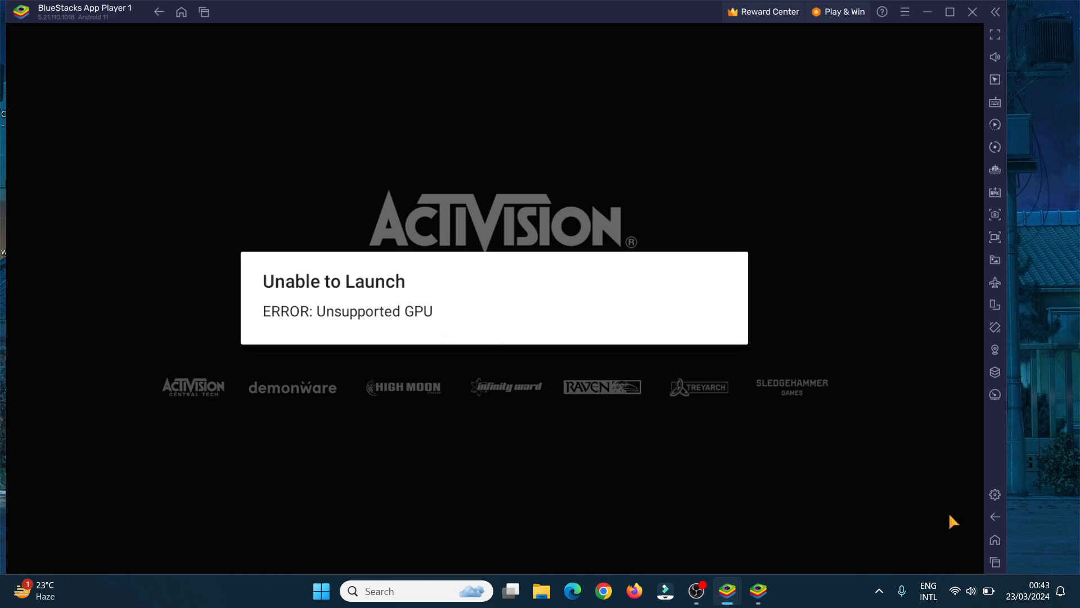
mouse_move(995, 518)
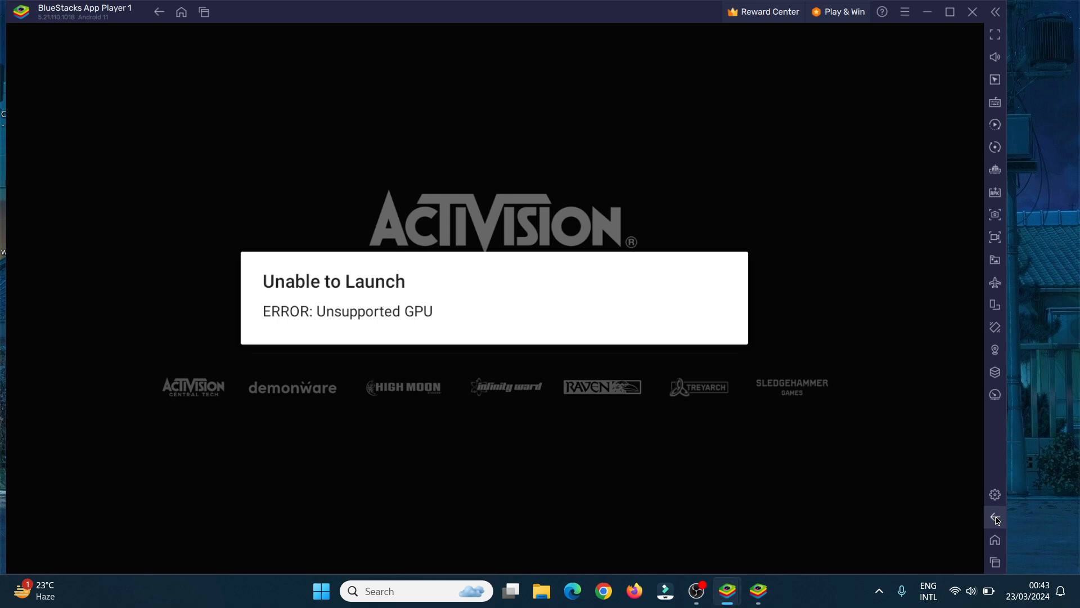